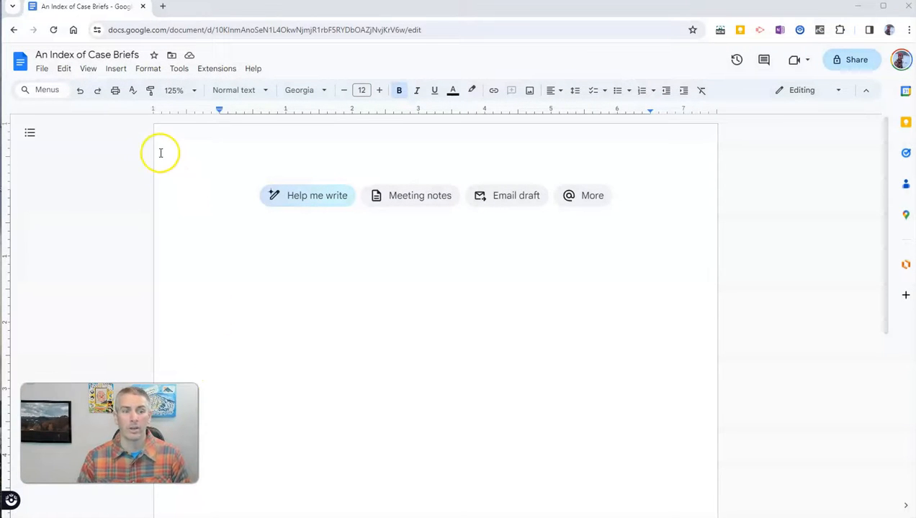
# Type the headings 'Civil Procedure' and 'Legislation and Regulation' on separate lines
pyautogui.click(87, 54)
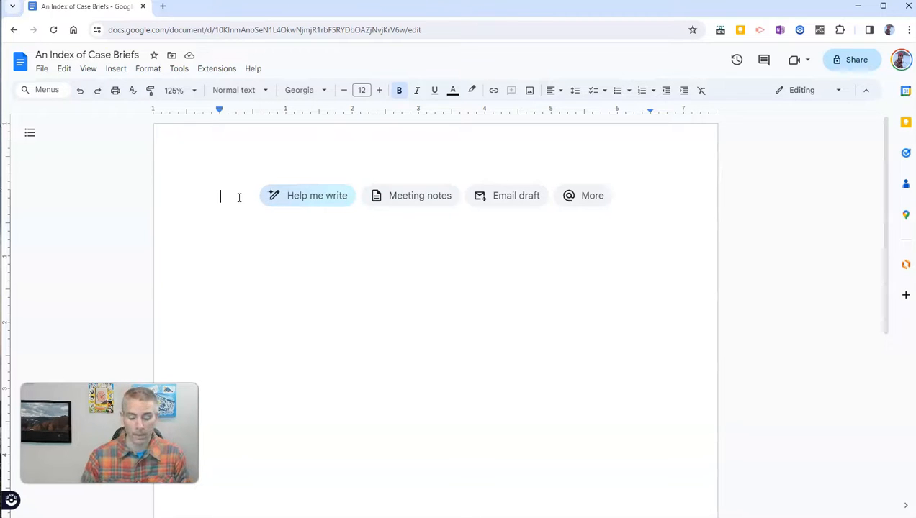
pyautogui.write('c')
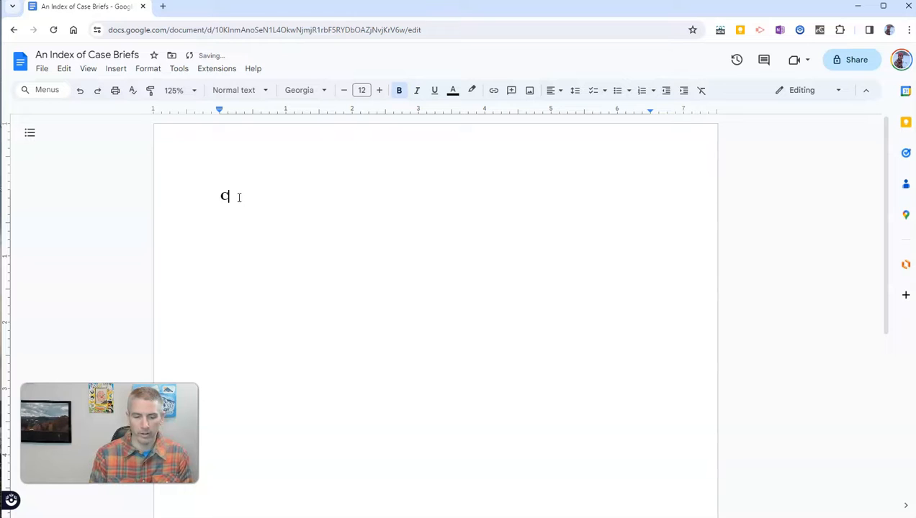
pyautogui.write('Civil Pro')
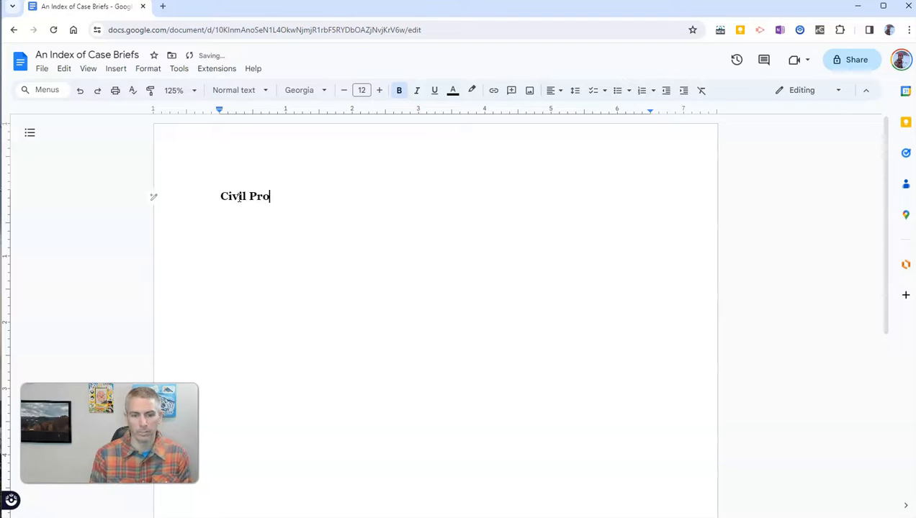
pyautogui.write('cedure')
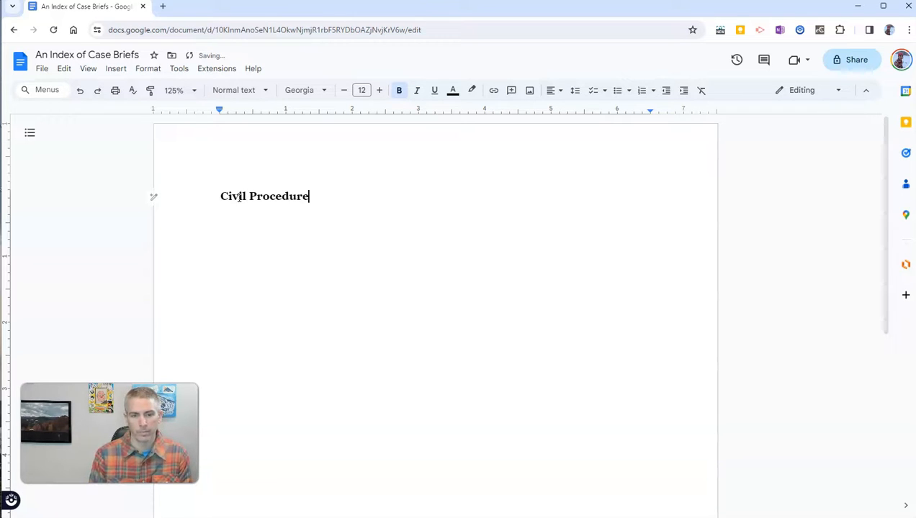
pyautogui.write('Leg')
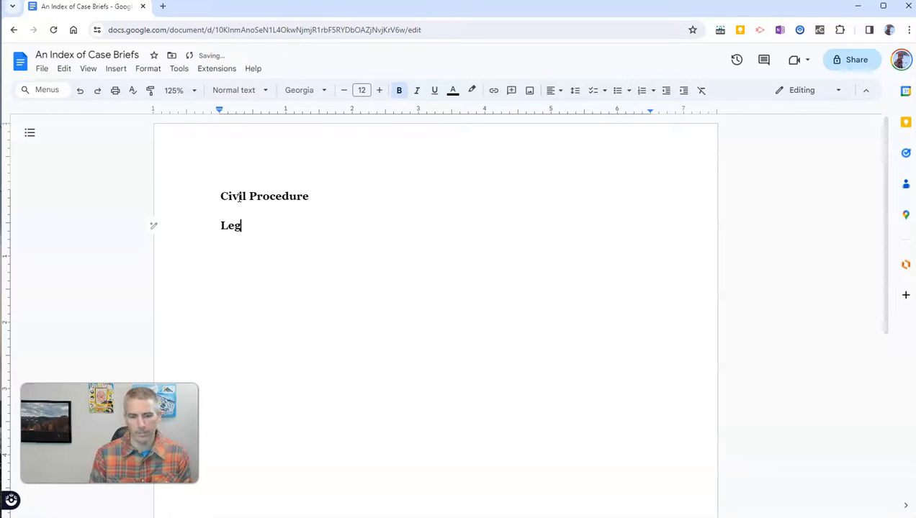
pyautogui.write('islation and')
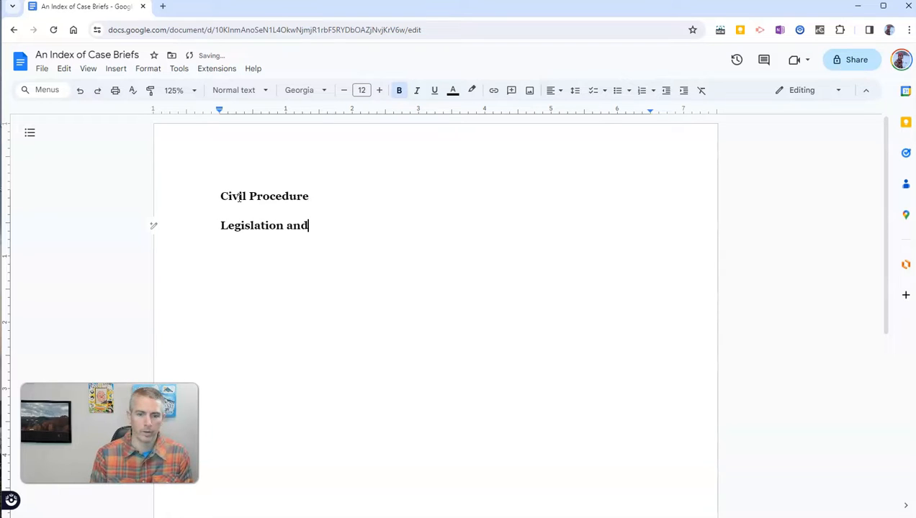
pyautogui.write('Regulatio')
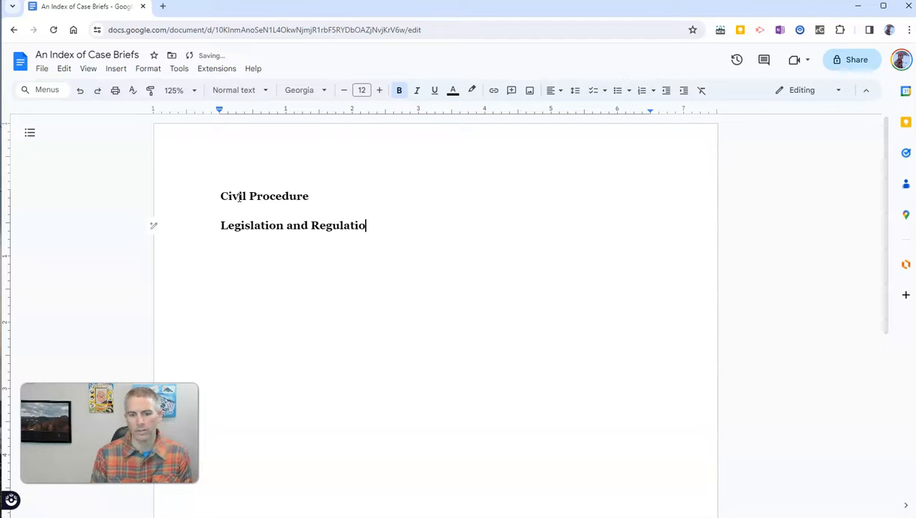
pyautogui.write('n')
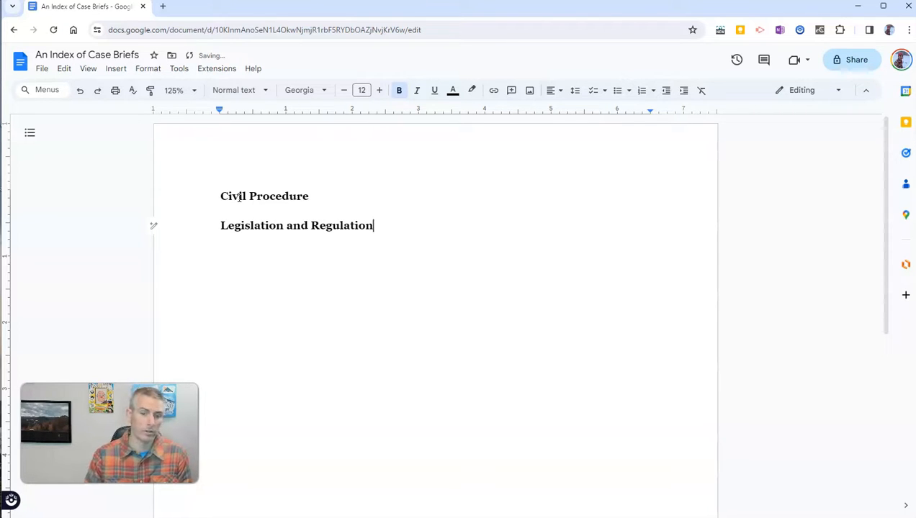
pyautogui.press('enter')
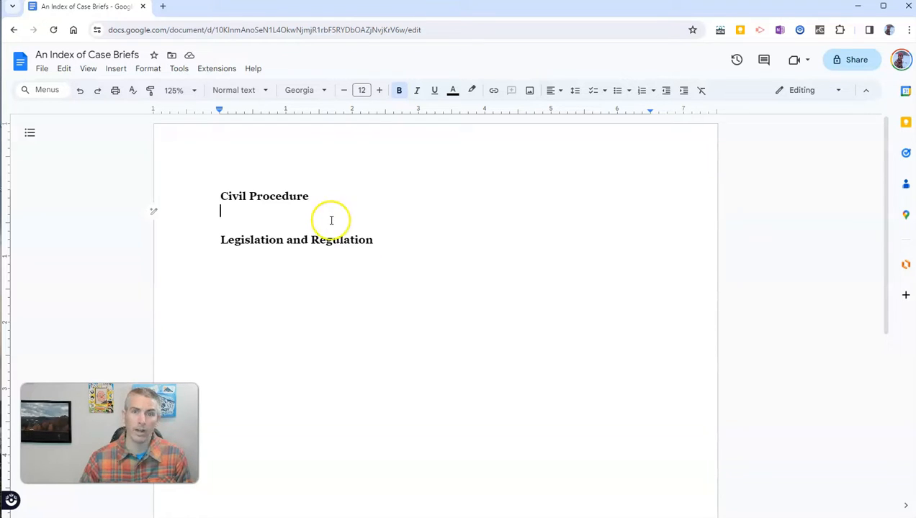
pyautogui.moveTo(362, 240)
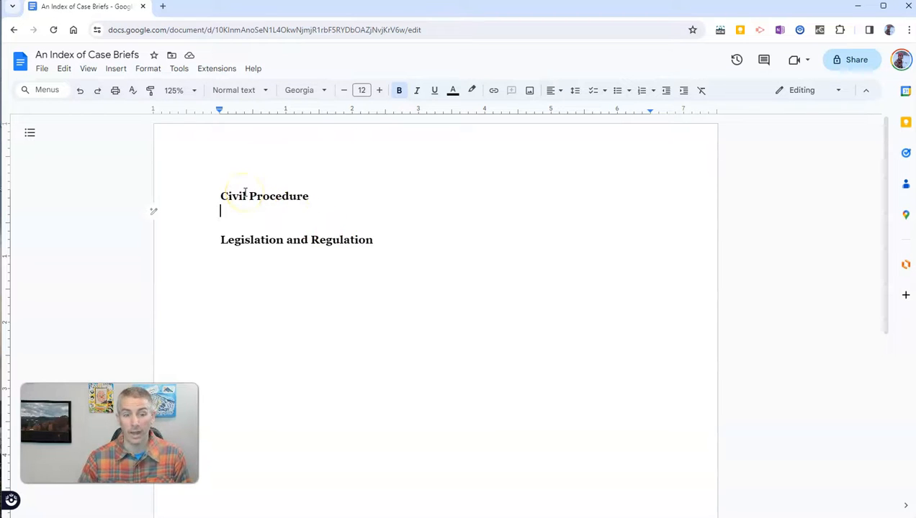
pyautogui.moveTo(124, 79)
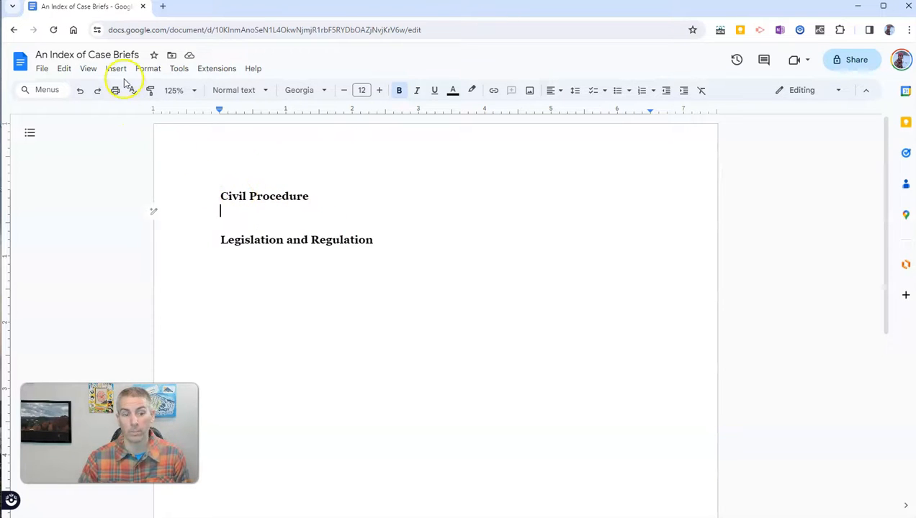
# Insert a file smart chip for 'Case Brief - Reis Robotic USA, Inc.'
pyautogui.click(116, 67)
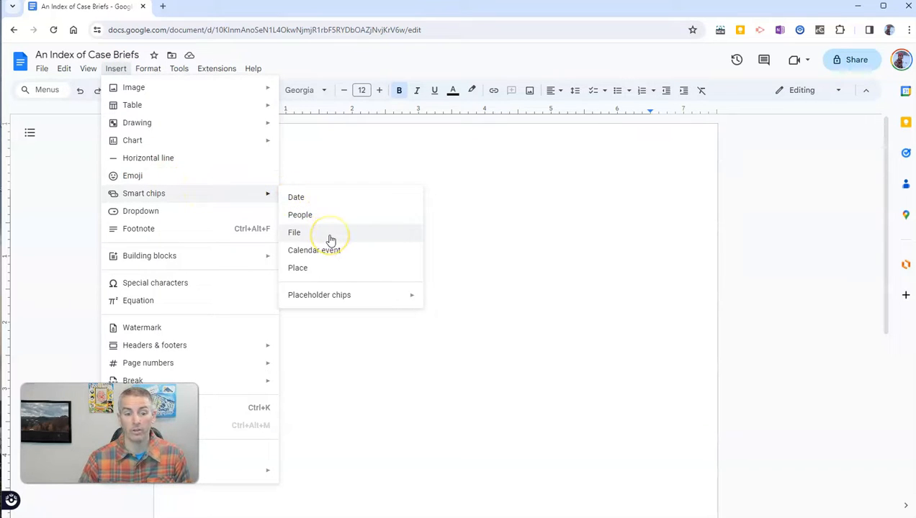
pyautogui.click(293, 231)
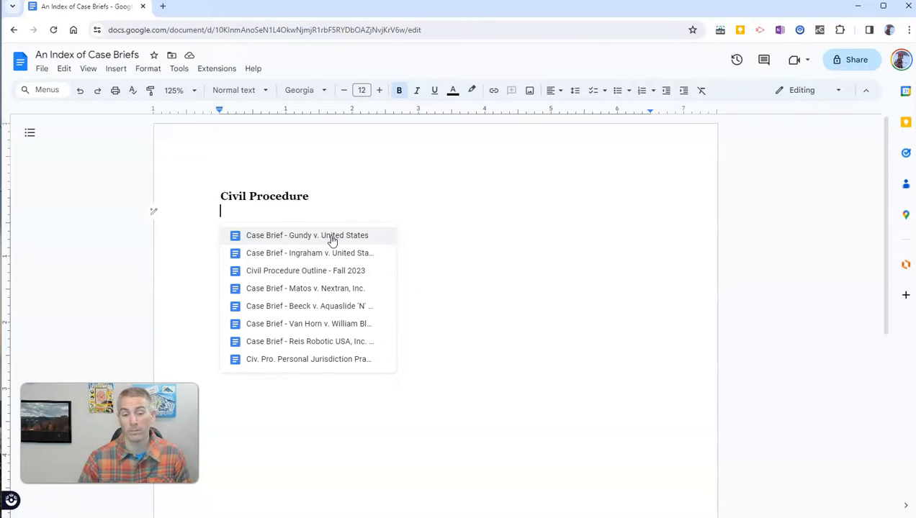
pyautogui.moveTo(331, 341)
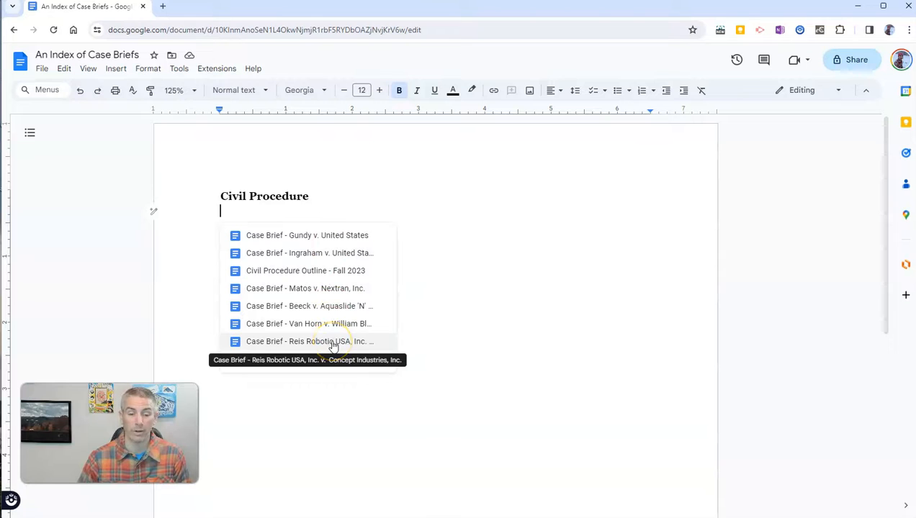
pyautogui.click(309, 341)
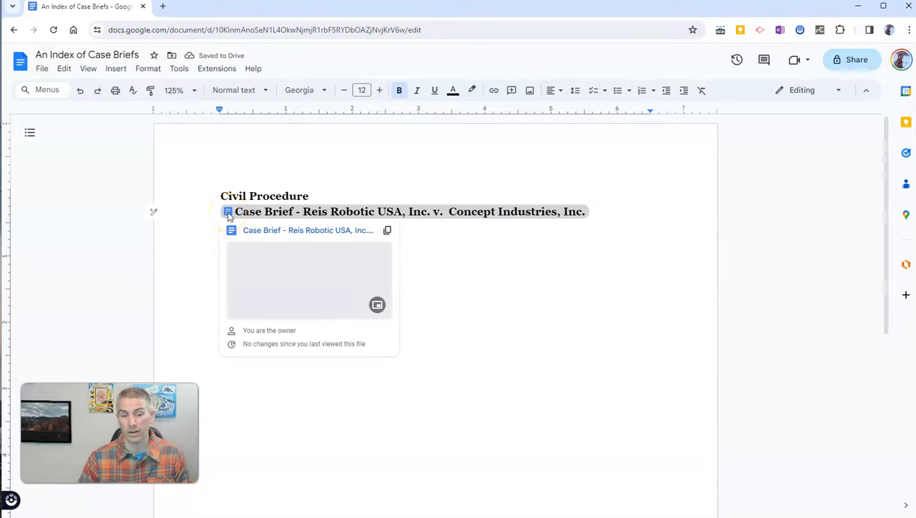
pyautogui.moveTo(280, 234)
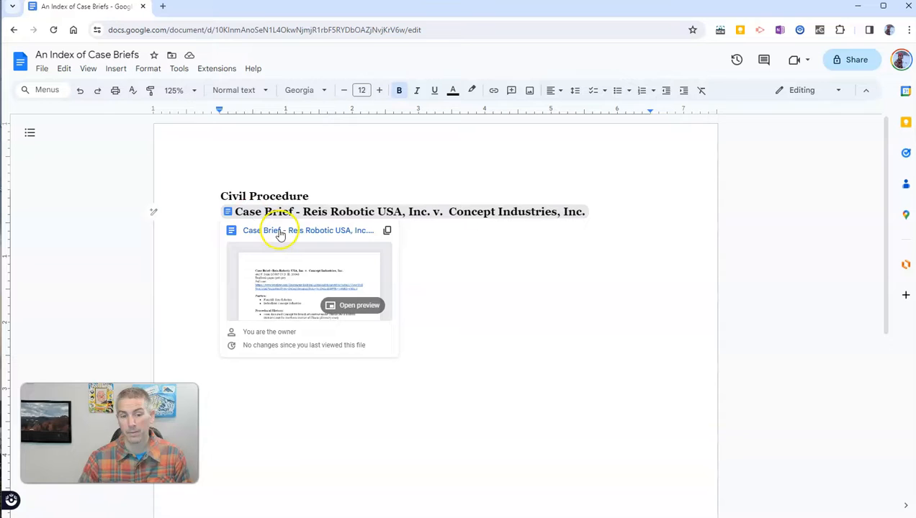
pyautogui.moveTo(281, 230)
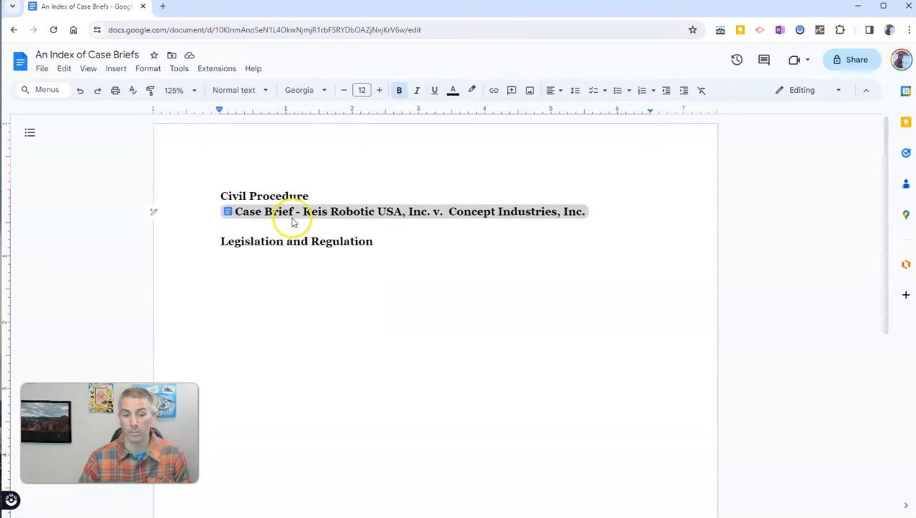
pyautogui.moveTo(295, 210)
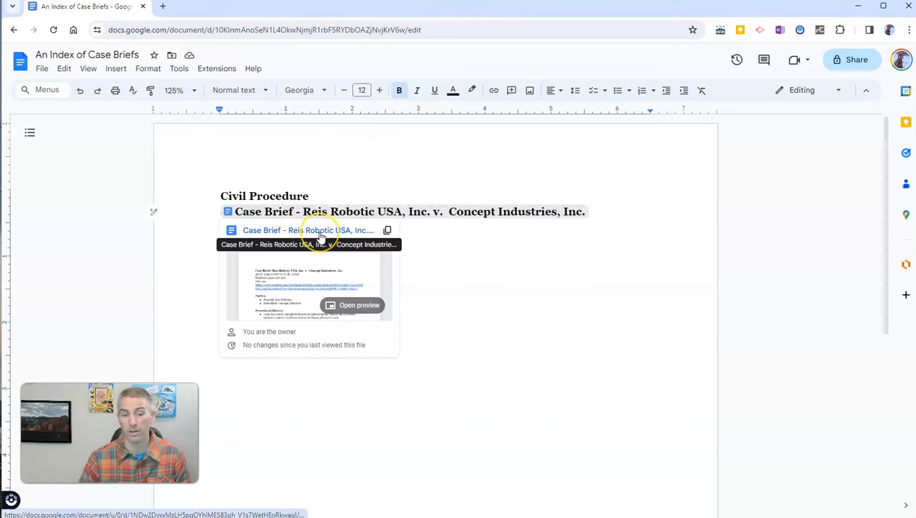
# Open the chip's linked Reis Robotic USA case brief in a new tab
pyautogui.rightClick(322, 230)
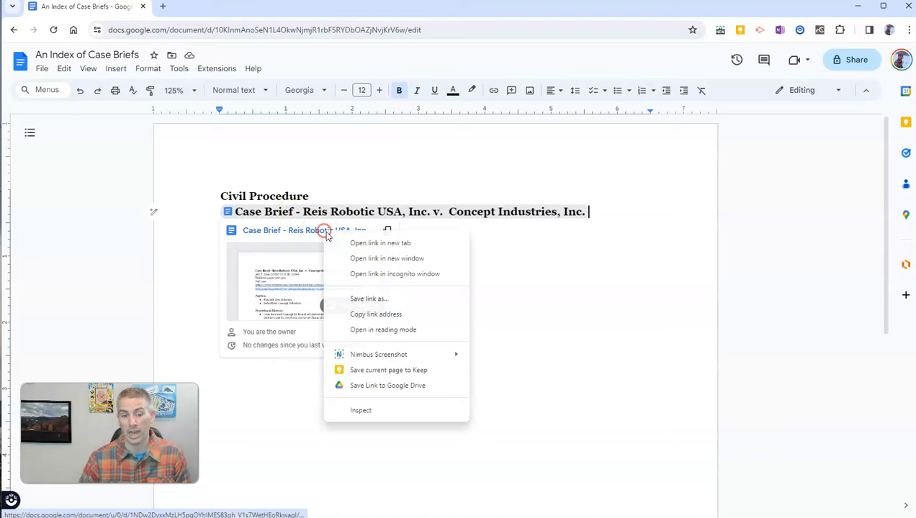
pyautogui.click(380, 242)
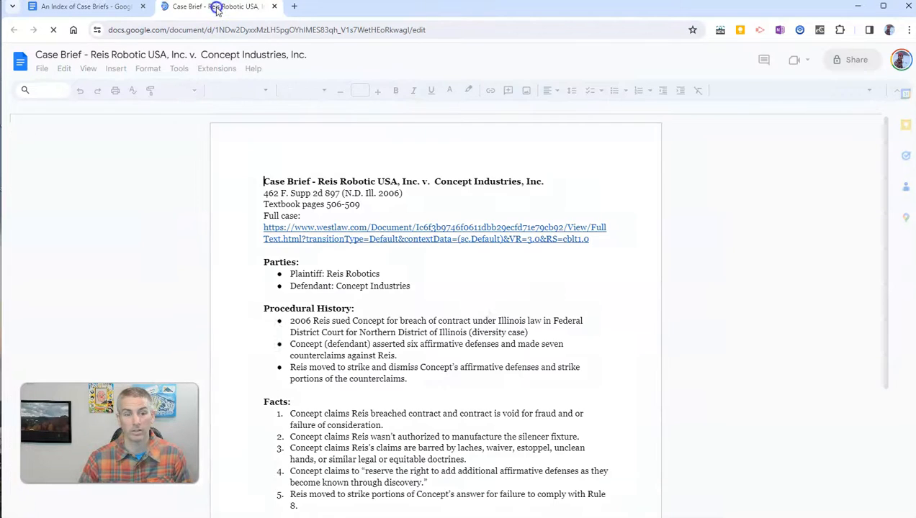
# Switch back to the 'An Index of Case Briefs' tab
pyautogui.click(83, 6)
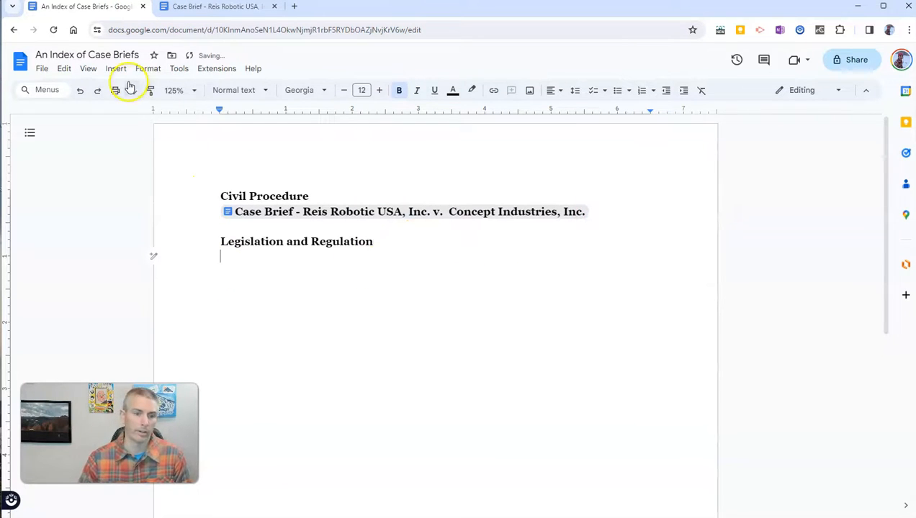
# Insert a file smart chip for 'Case Brief - Gundy v. United States'
pyautogui.click(115, 69)
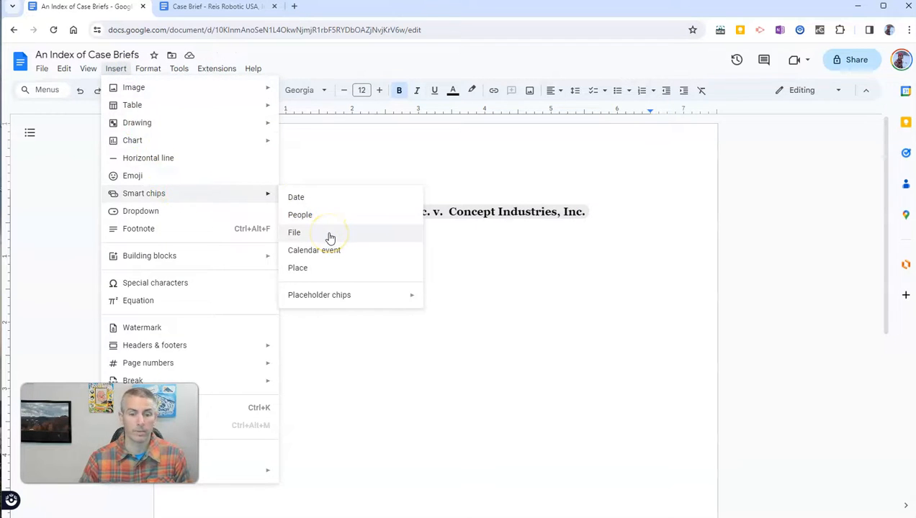
pyautogui.click(294, 231)
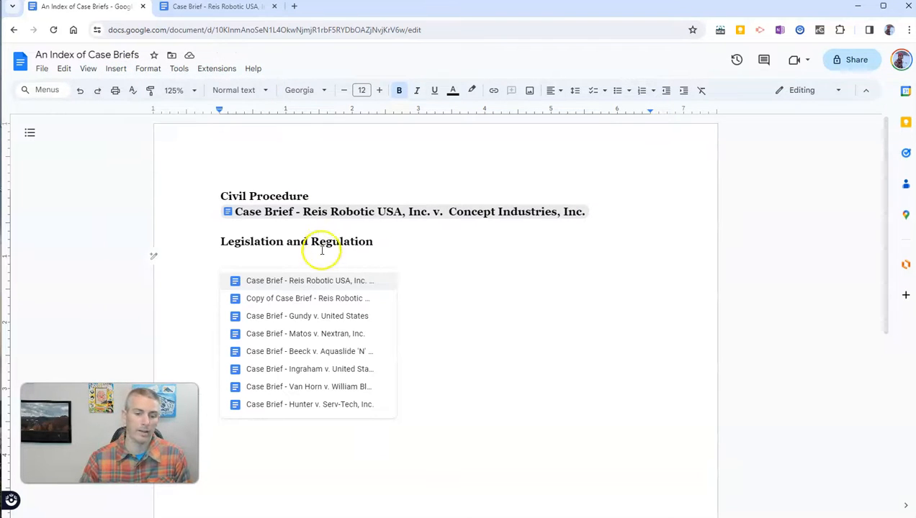
pyautogui.moveTo(343, 316)
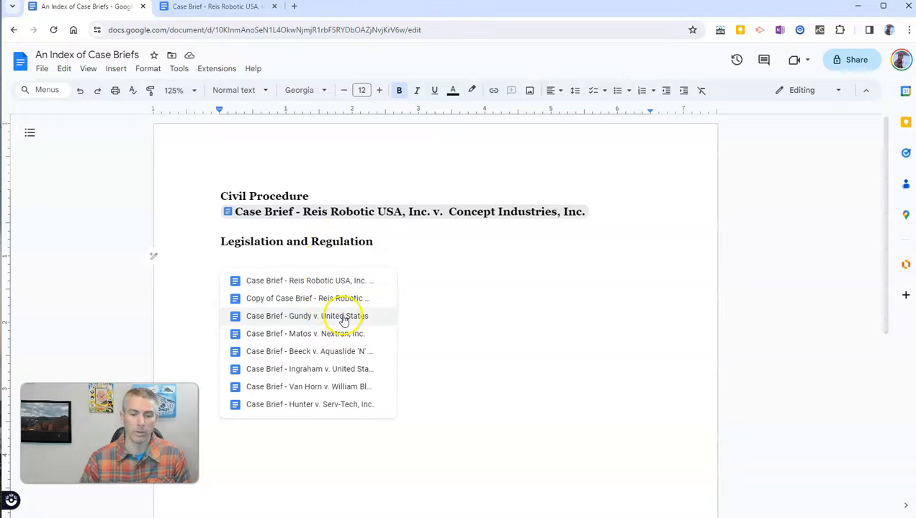
pyautogui.click(307, 316)
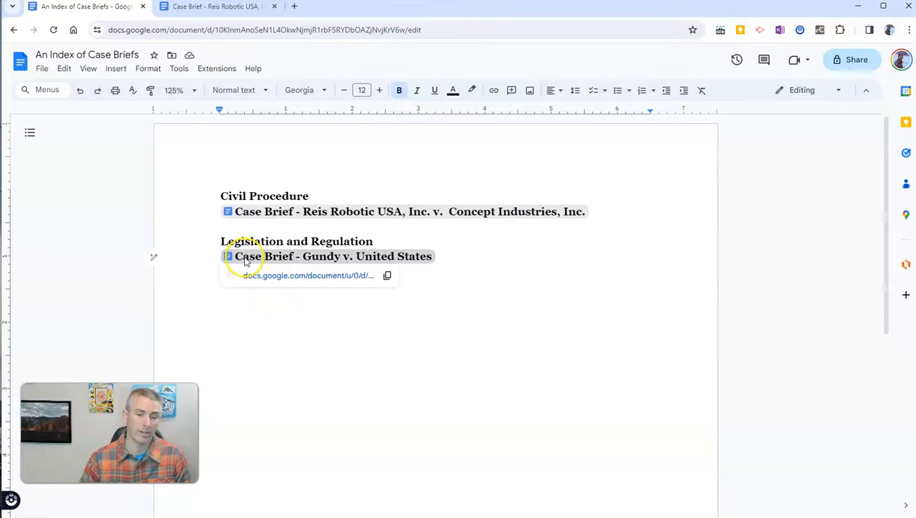
pyautogui.moveTo(263, 276)
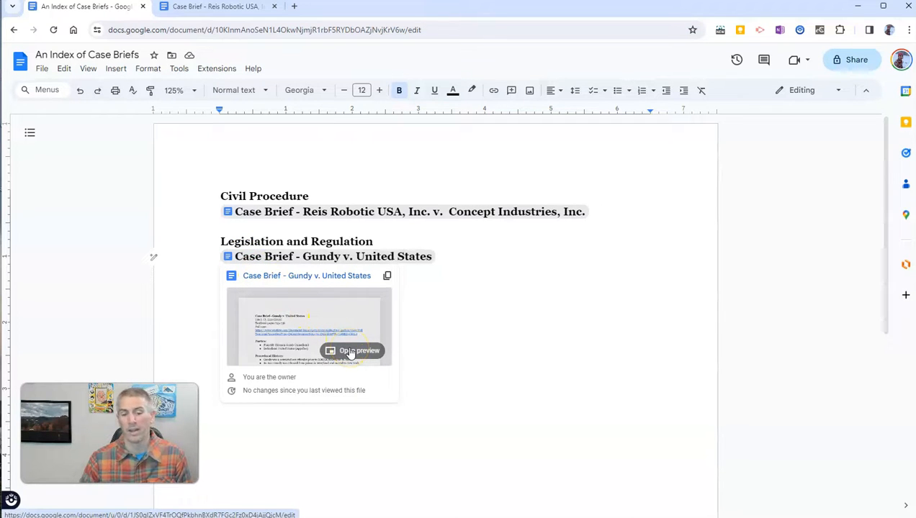
pyautogui.moveTo(403, 257)
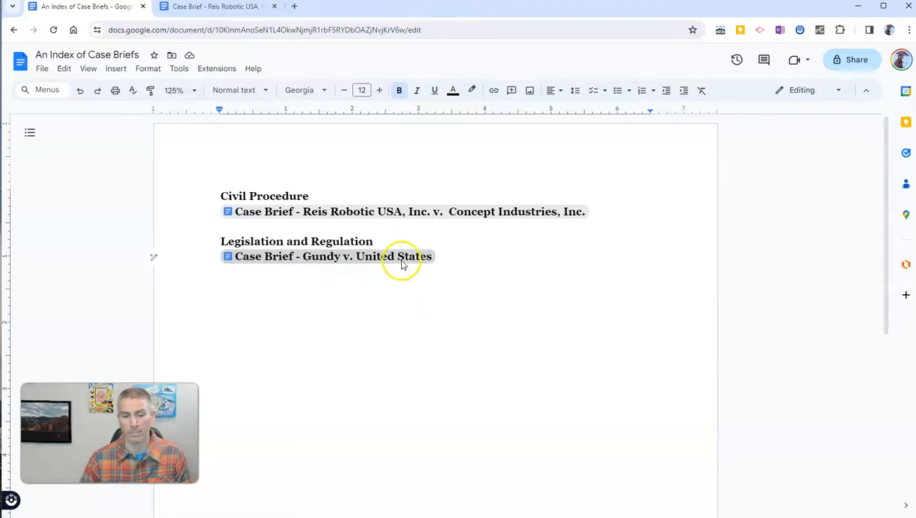